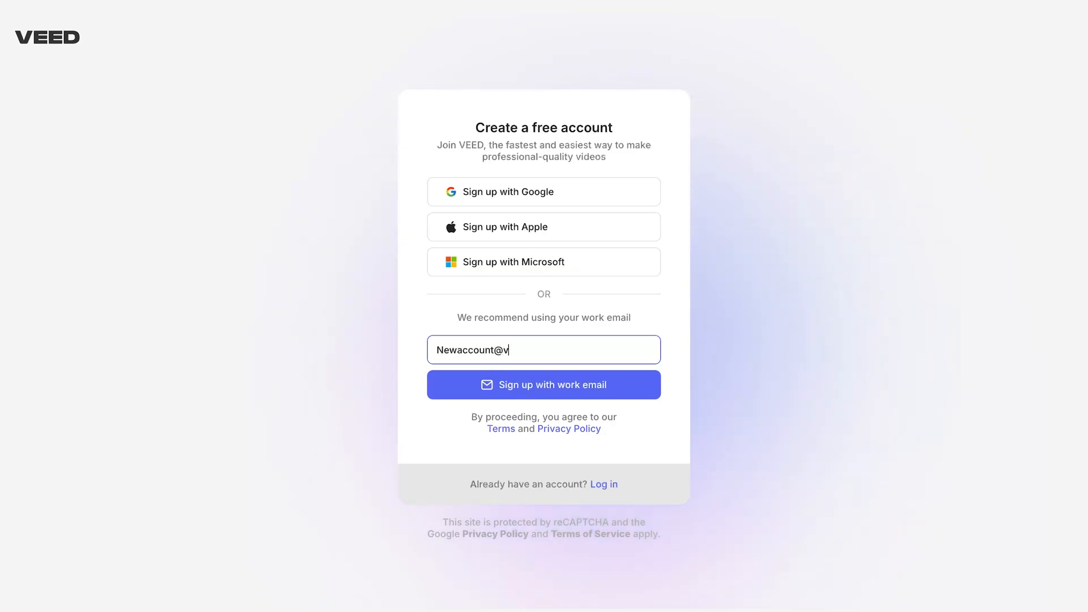
Sign up with the entered work email to reach the editor for Sabba.mp4.
click(543, 385)
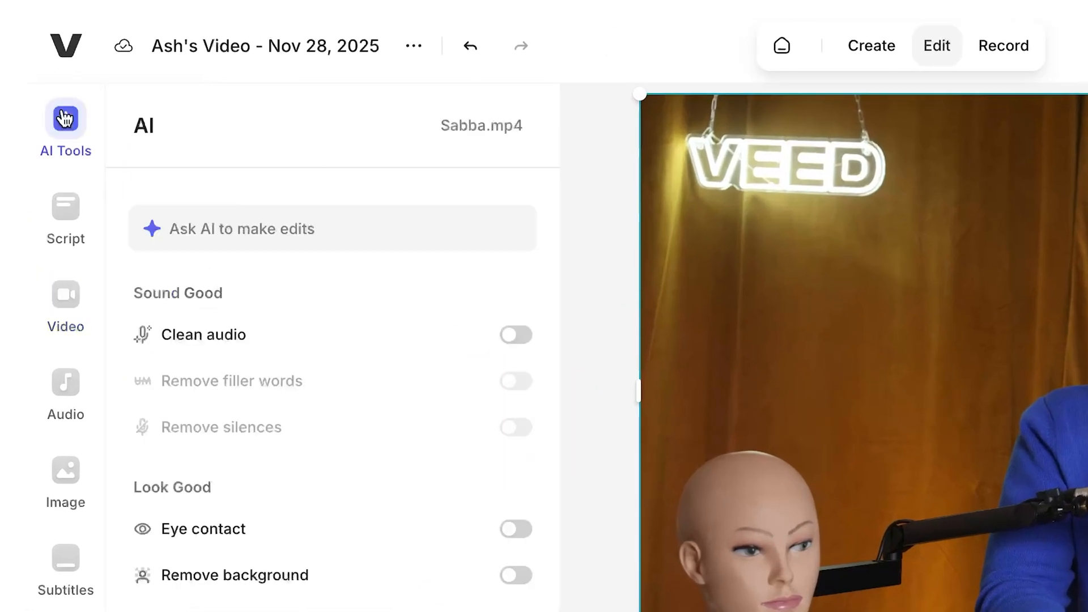
Reveal the Look Good options (face filter, green screen) in the AI Tools panel.
scroll(down, 3)
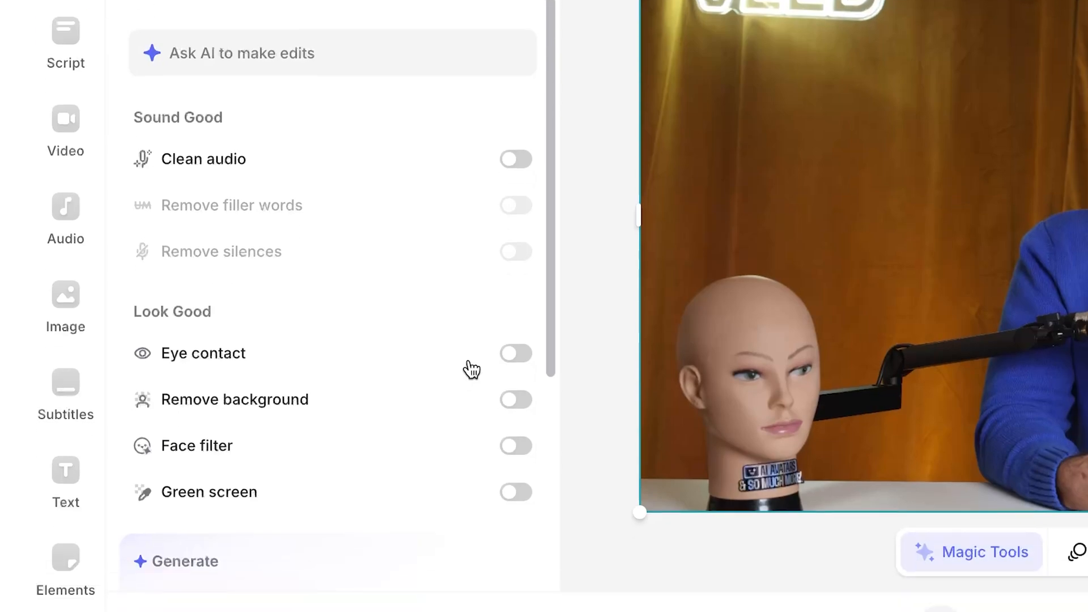
mouse_move(526, 410)
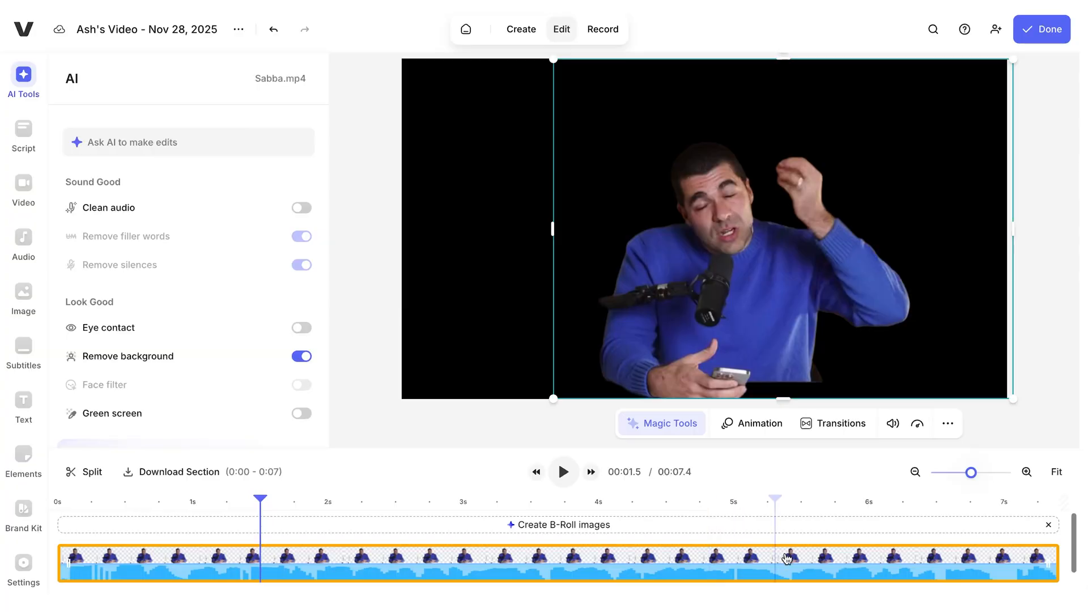
Export the background-removed video at HD quality.
click(1041, 29)
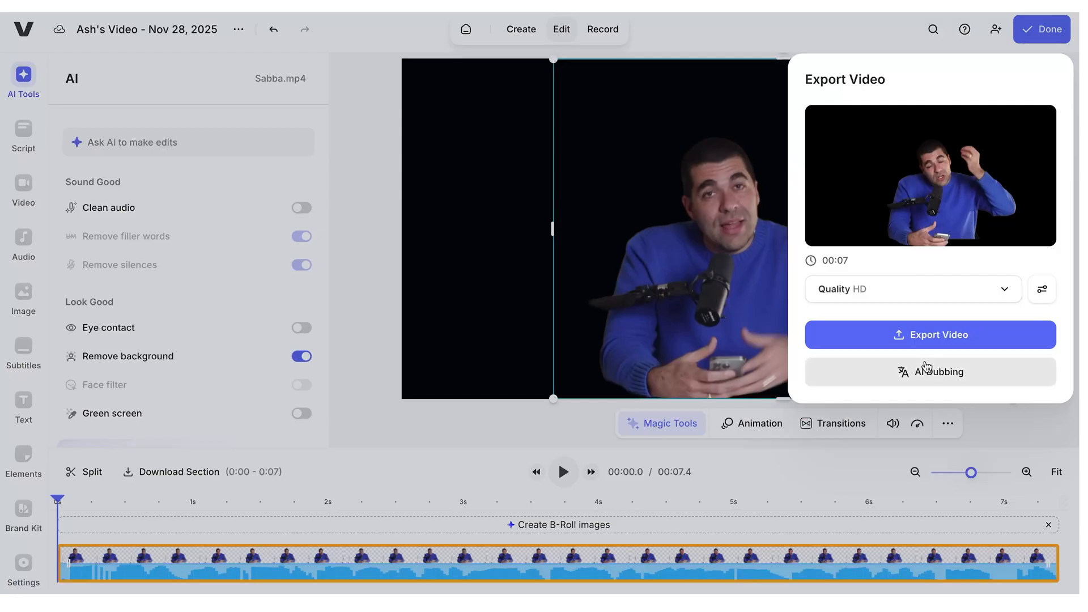
mouse_move(936, 343)
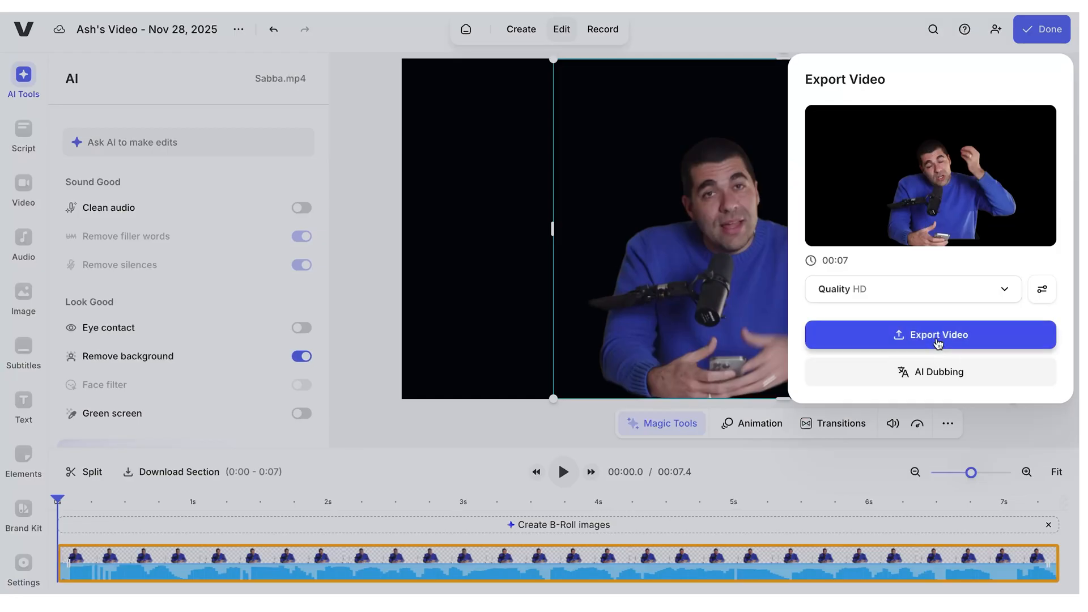
click(930, 335)
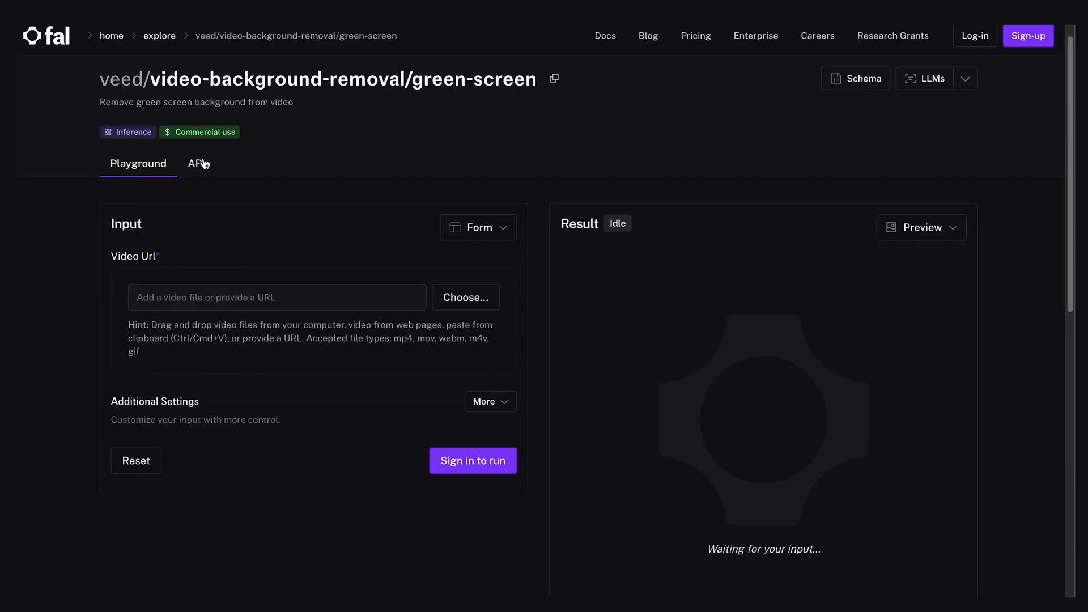
View the green-screen model's API docs through Calling the API, Authentication and Queue.
click(196, 164)
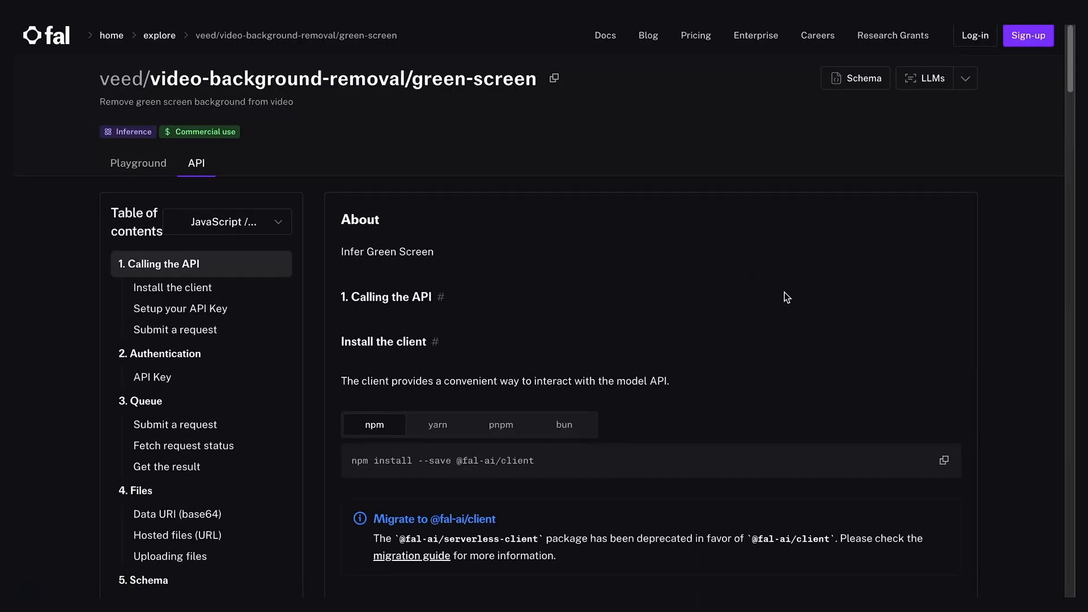
scroll(down, 3)
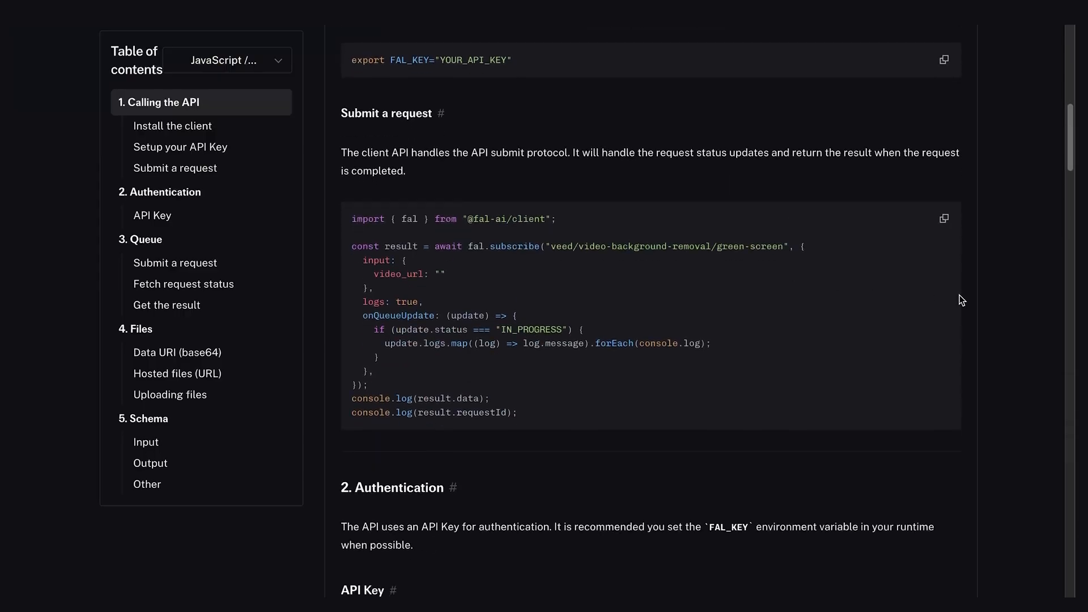
scroll(down, 3)
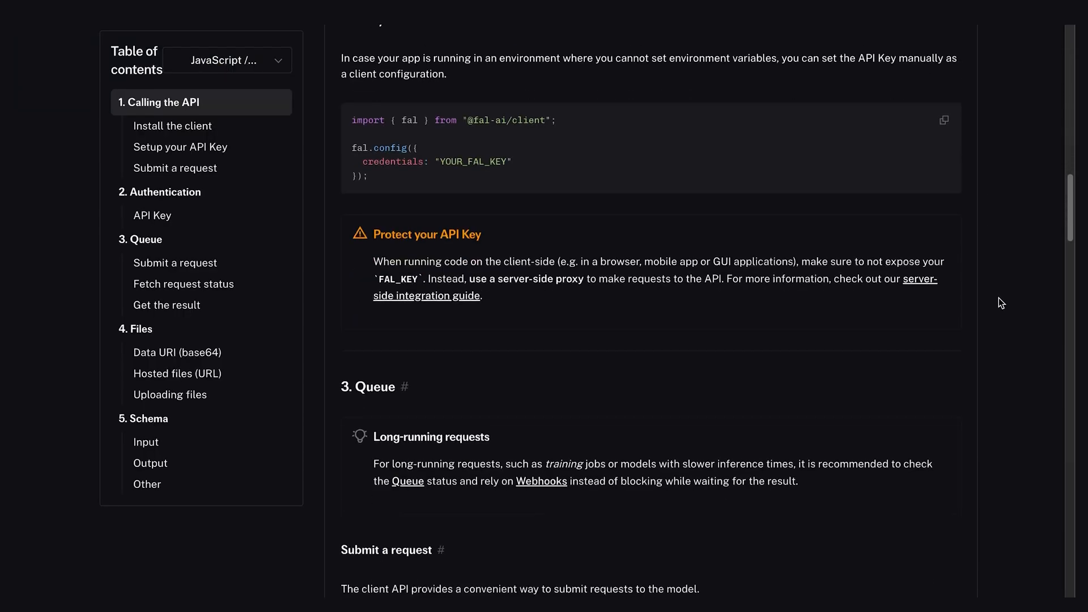